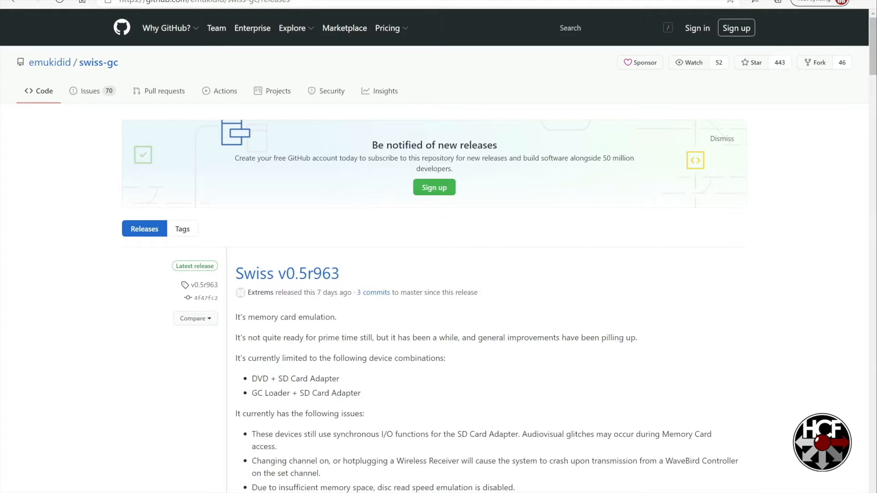
# Scroll through the swiss-gc v0.5r963 release notes on GitHub
pyautogui.scroll(-3)
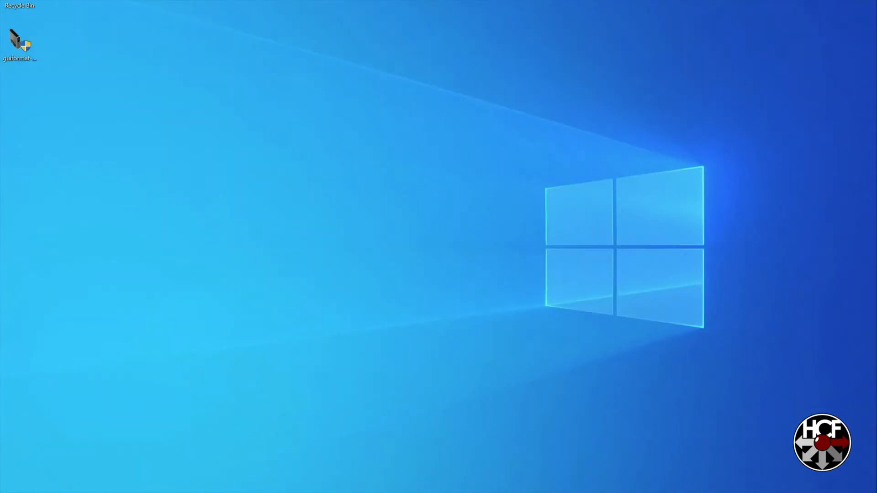
# Extract boot.iso from the swiss_r963.7z GCLoader folder to the desktop
pyautogui.click(20, 42)
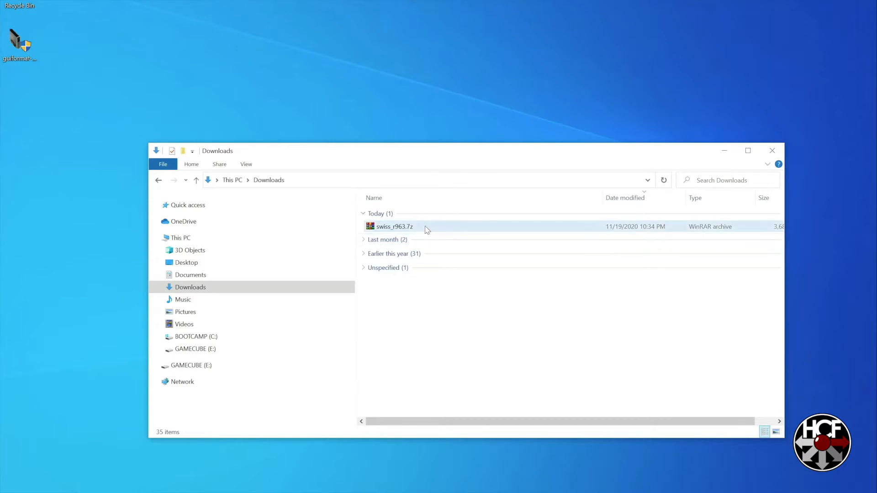
pyautogui.doubleClick(393, 226)
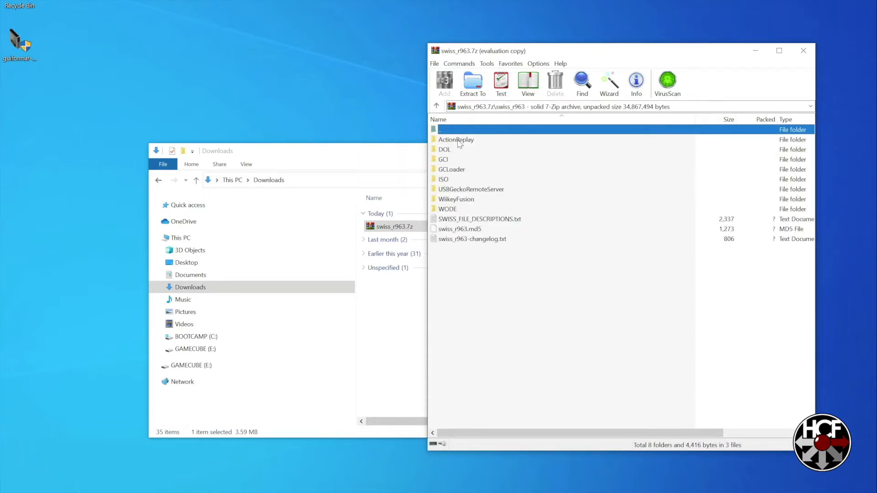
pyautogui.doubleClick(451, 169)
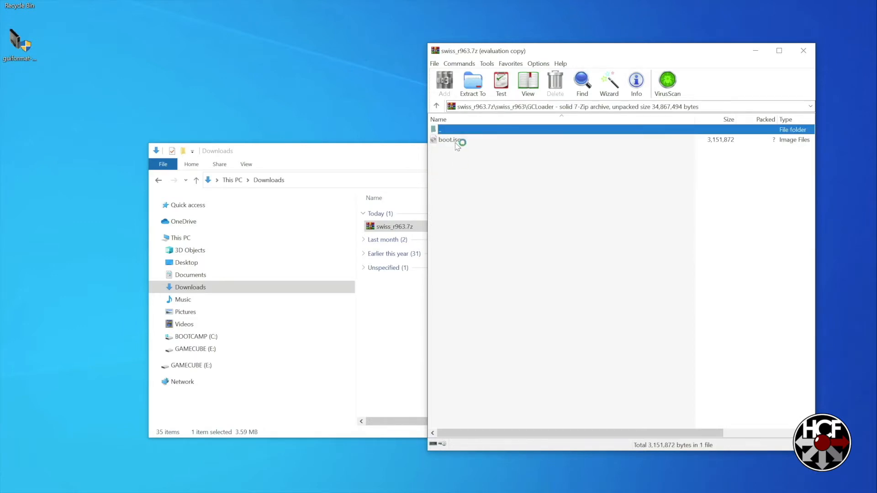
pyautogui.click(448, 139)
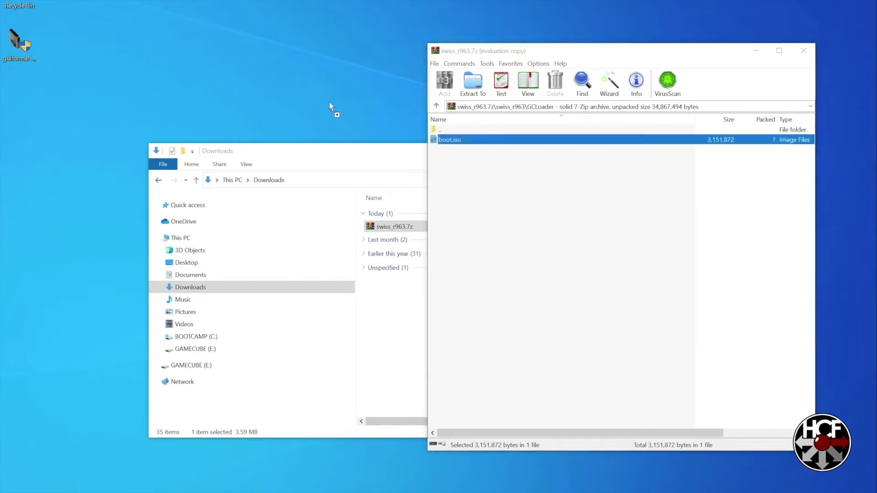
pyautogui.moveTo(450, 139); pyautogui.dragTo(334, 98)
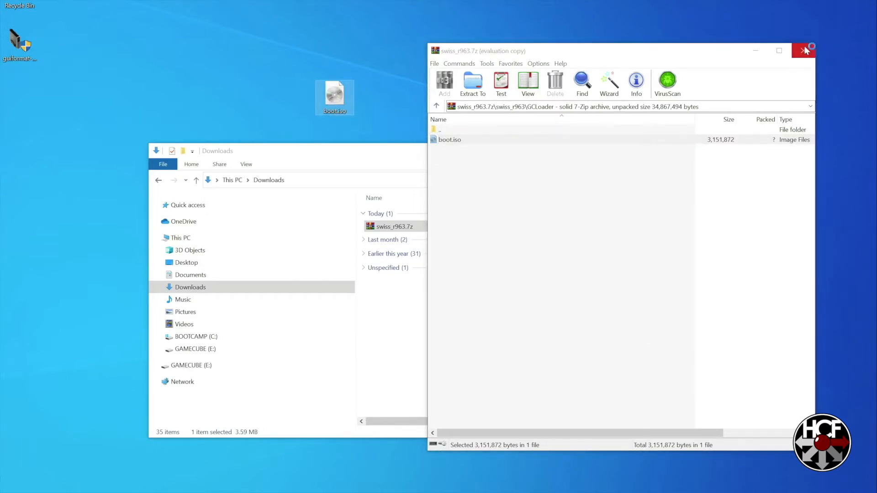
pyautogui.click(804, 50)
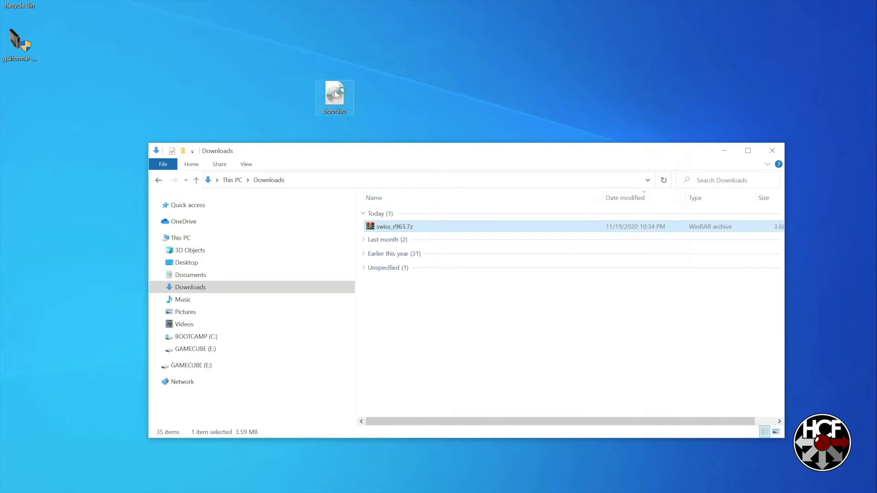
# Copy boot.iso onto the GAMECUBE (E:) card, replacing the existing file
pyautogui.moveTo(334, 97); pyautogui.dragTo(228, 365)
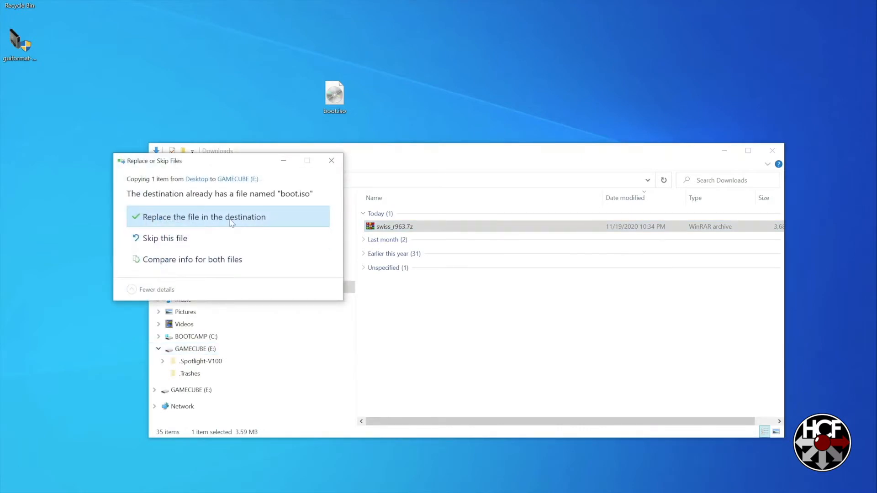
pyautogui.click(203, 217)
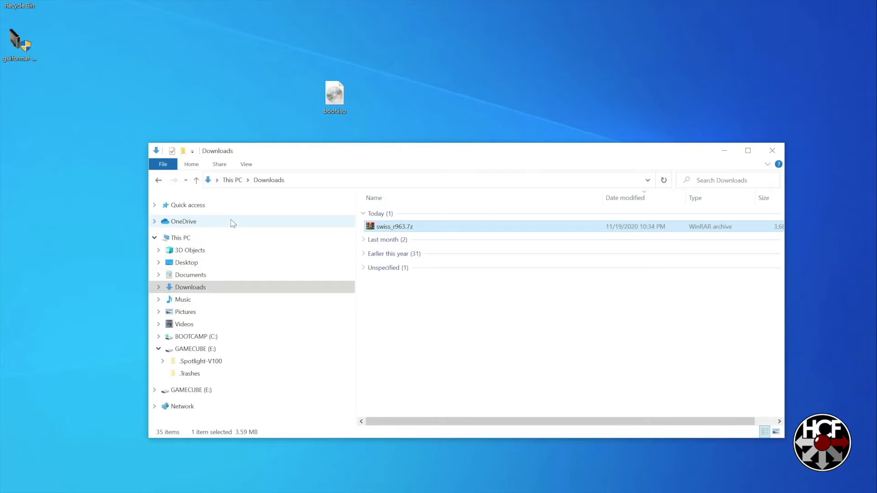
pyautogui.click(772, 150)
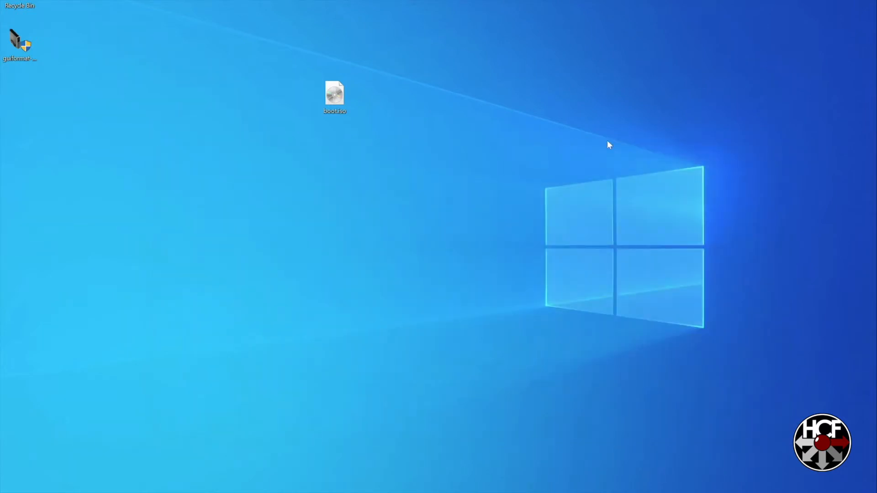
pyautogui.click(334, 95)
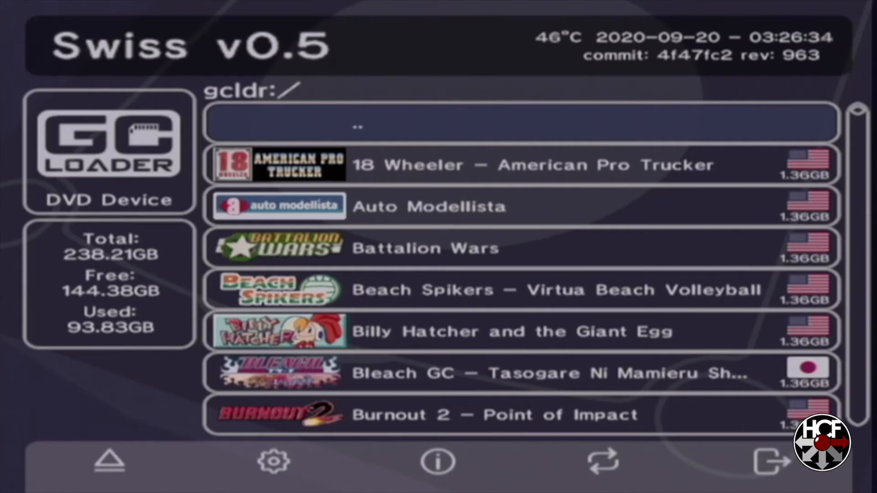
# Move to the gear icon on Swiss's bottom bar and open Global Settings
pyautogui.click(110, 462)
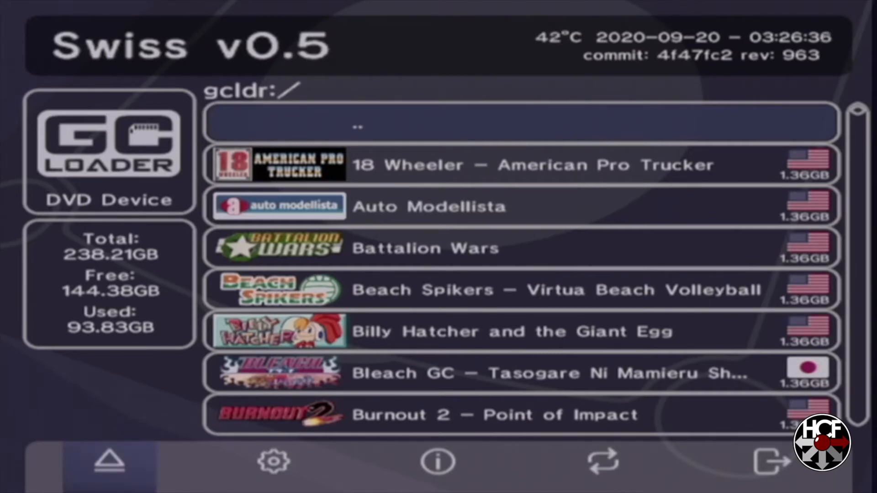
pyautogui.click(273, 463)
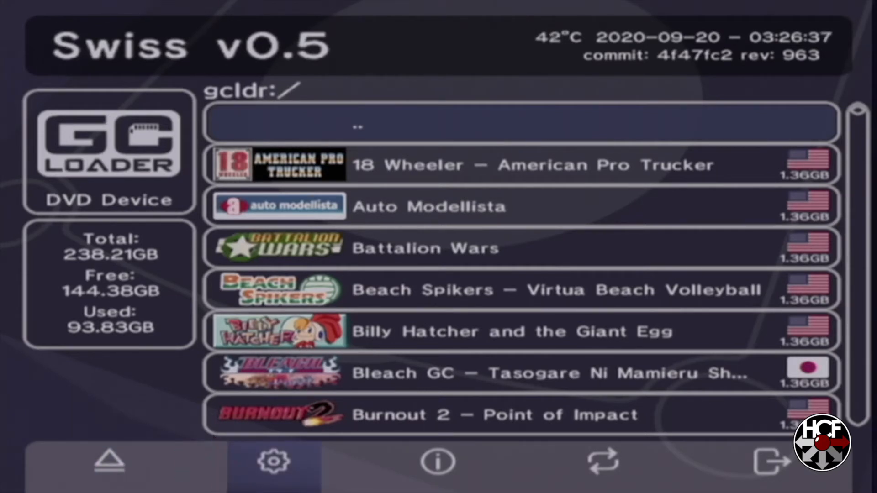
pyautogui.click(271, 461)
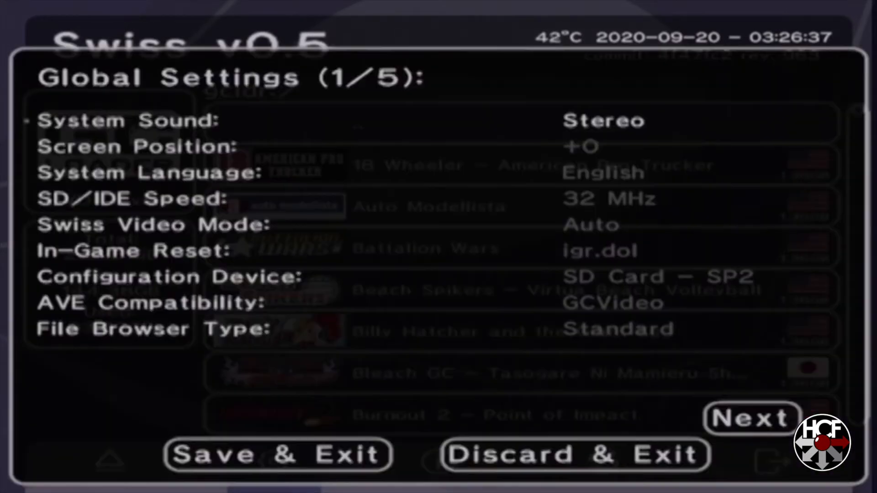
# Enable Emulate Memory Card in Advanced Settings (3/5), then Save & Exit
pyautogui.press('down')
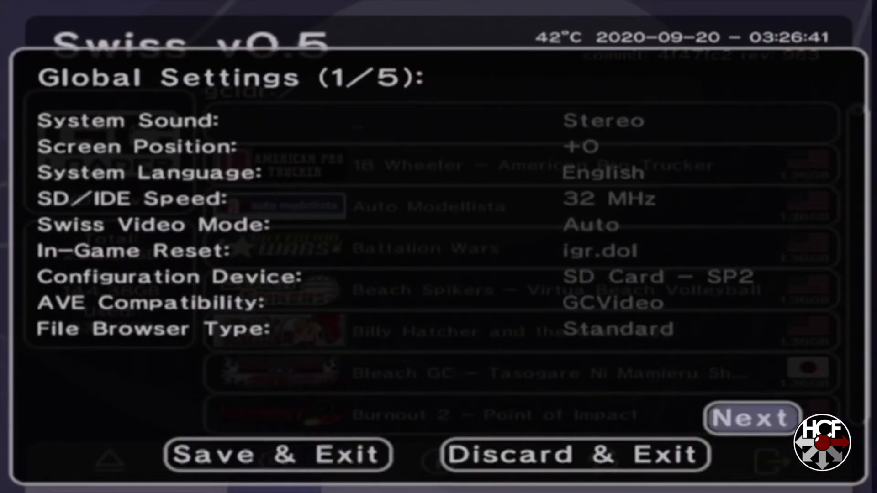
pyautogui.click(752, 418)
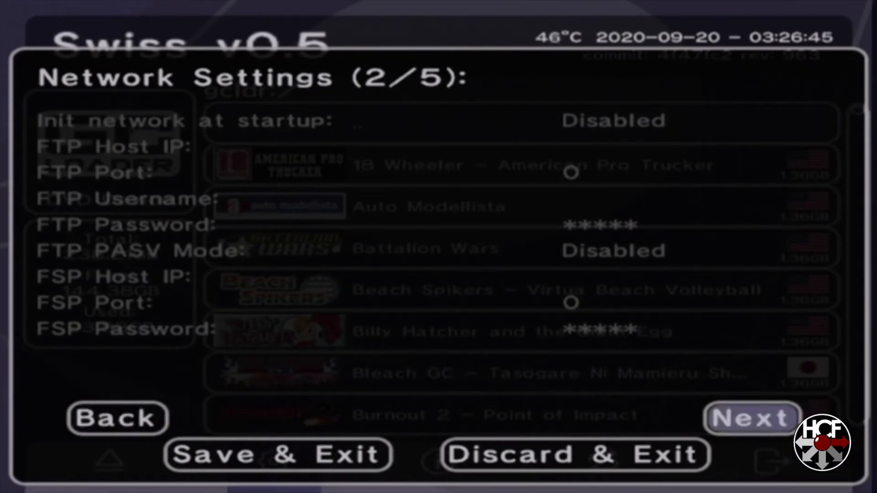
pyautogui.click(752, 418)
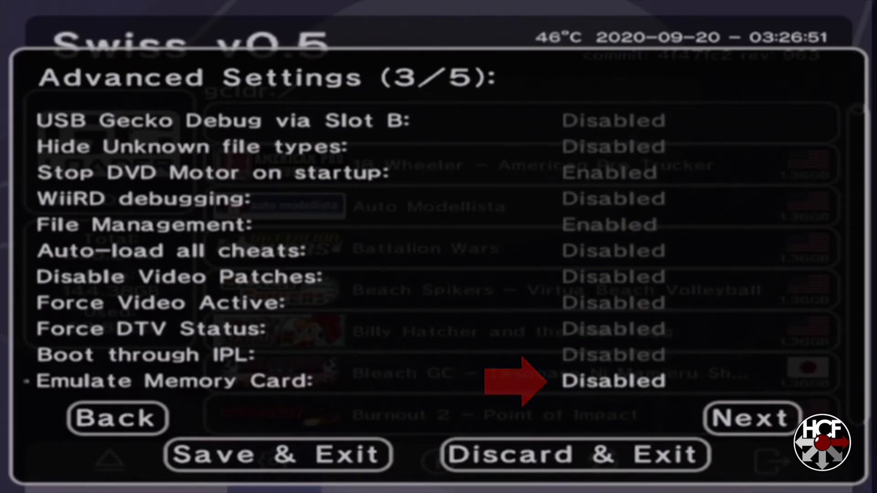
pyautogui.click(612, 381)
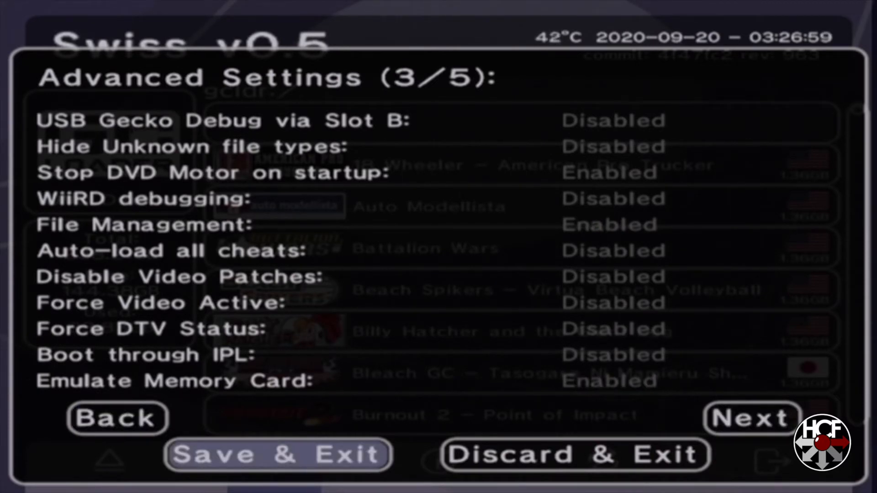
pyautogui.click(278, 452)
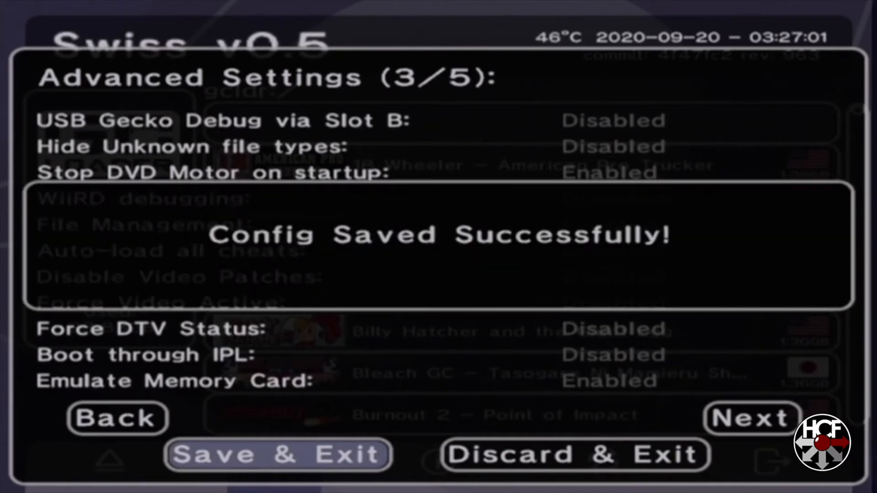
pyautogui.click(278, 454)
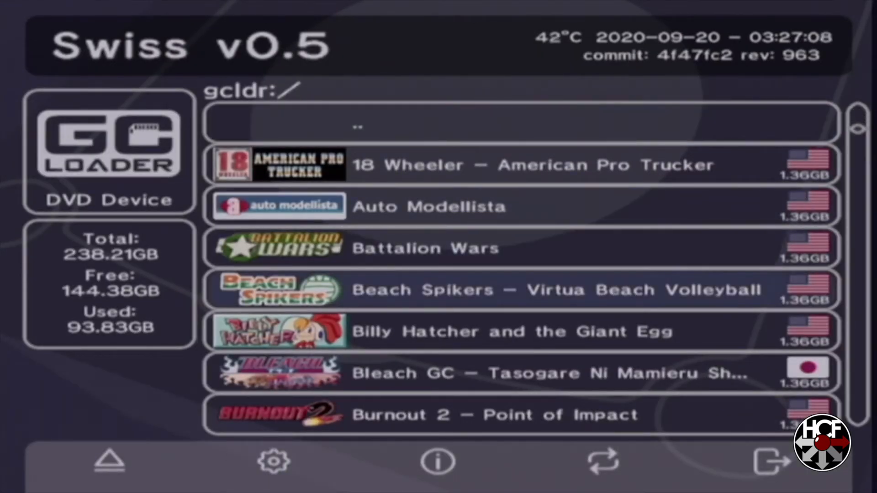
# Scroll the gcldr:/ list down to Chaos Field and boot it
pyautogui.scroll(-3)
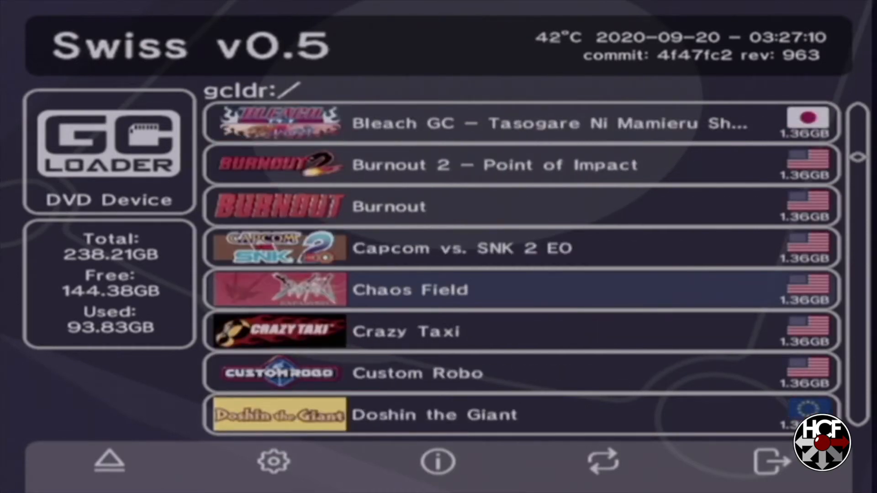
pyautogui.click(410, 289)
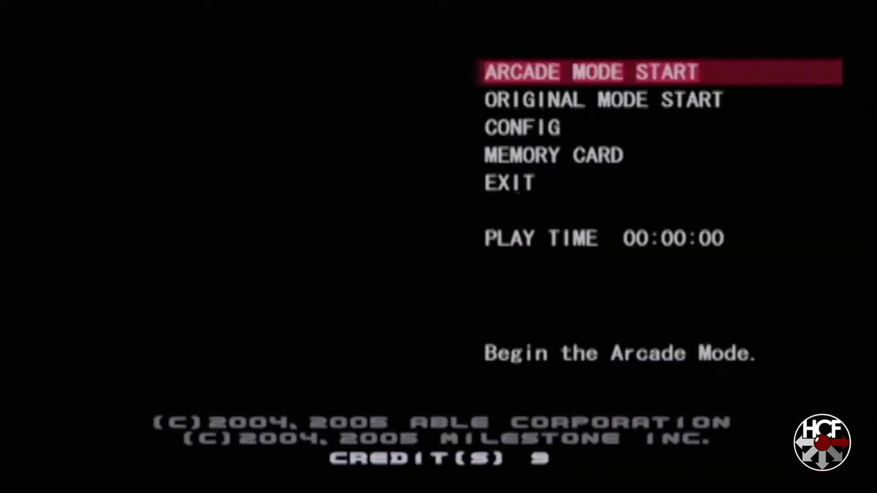
# Reset out of Chaos Field back to Swiss's game library
pyautogui.press('Down')
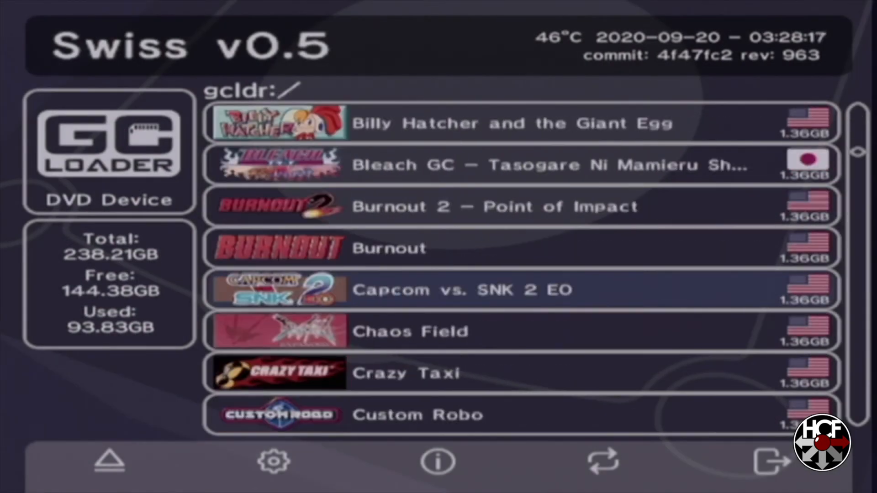
pyautogui.scroll(-3)
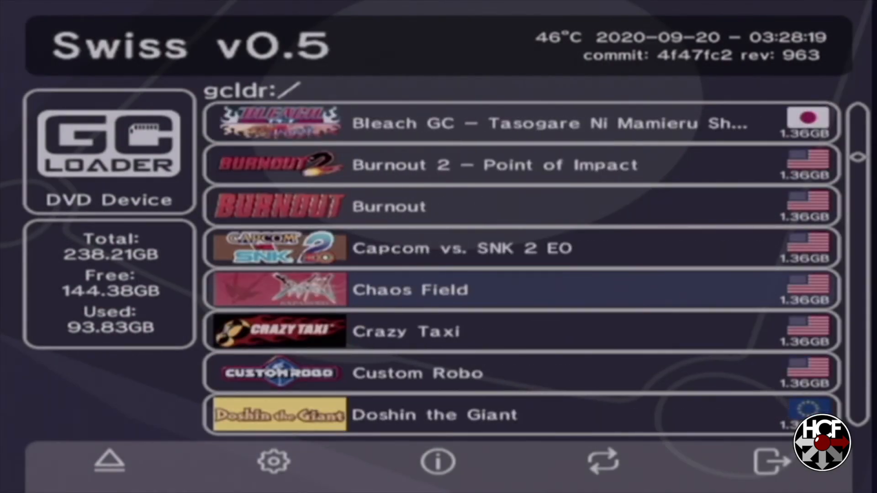